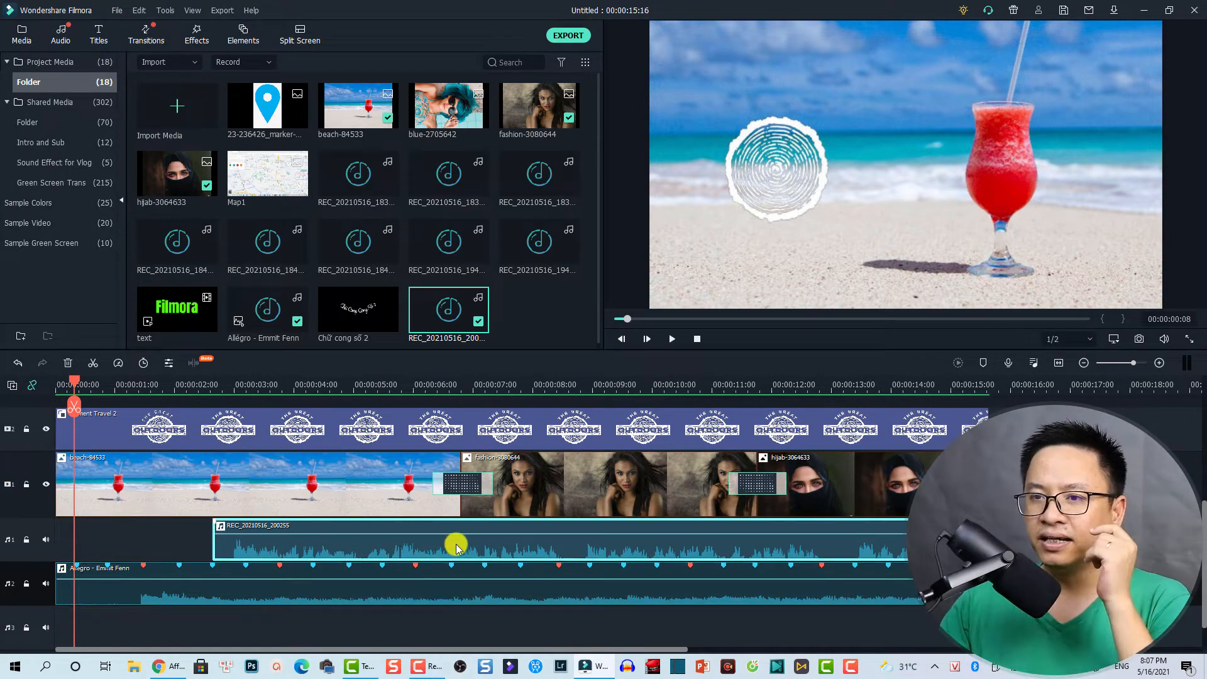
{"action": "mouse_move", "coordinate": [430, 547]}
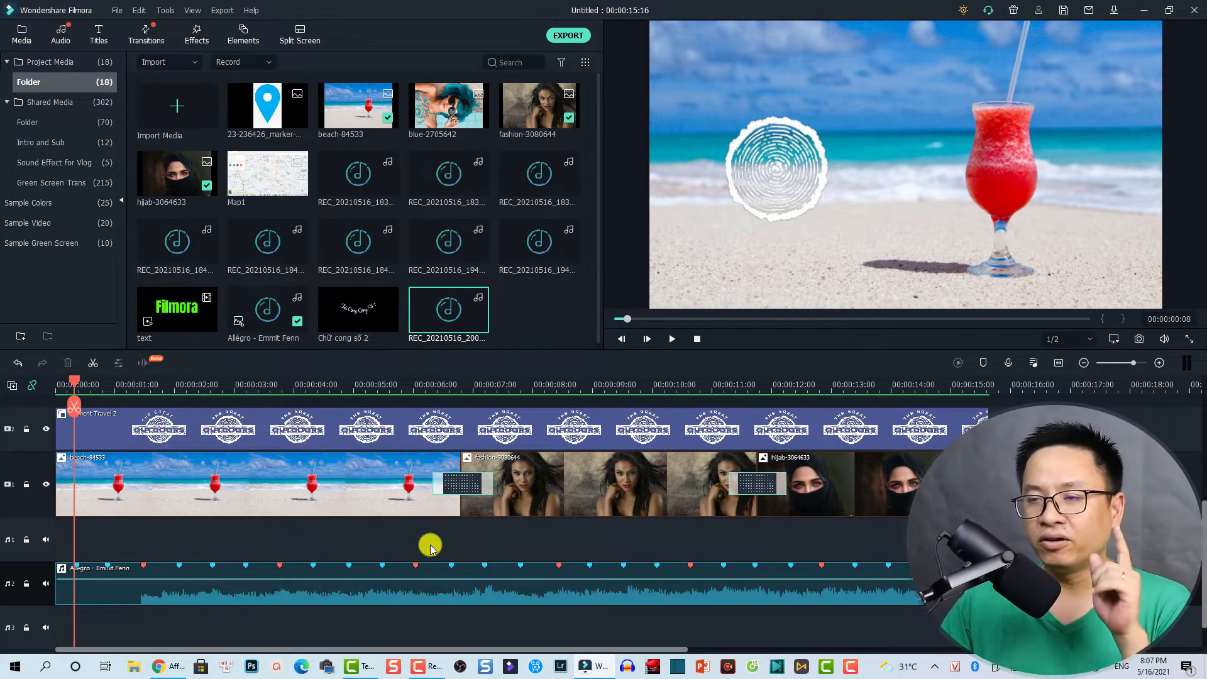
{"action": "mouse_move", "coordinate": [472, 540]}
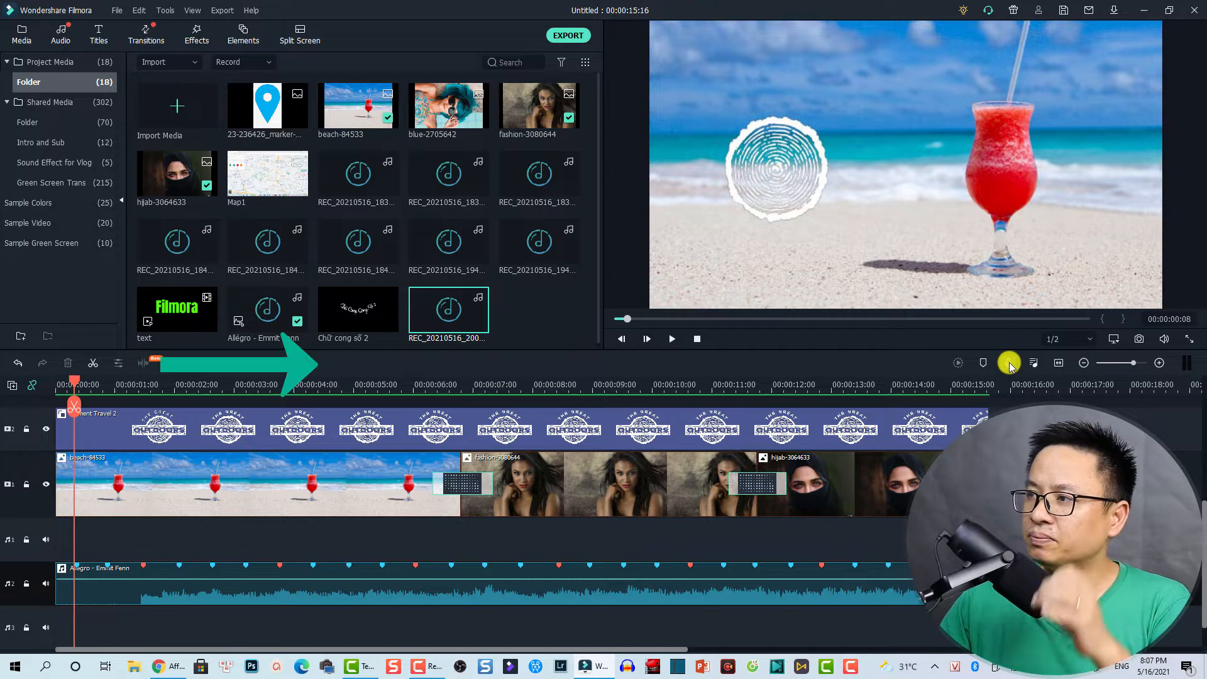
{"action": "mouse_move", "coordinate": [983, 362]}
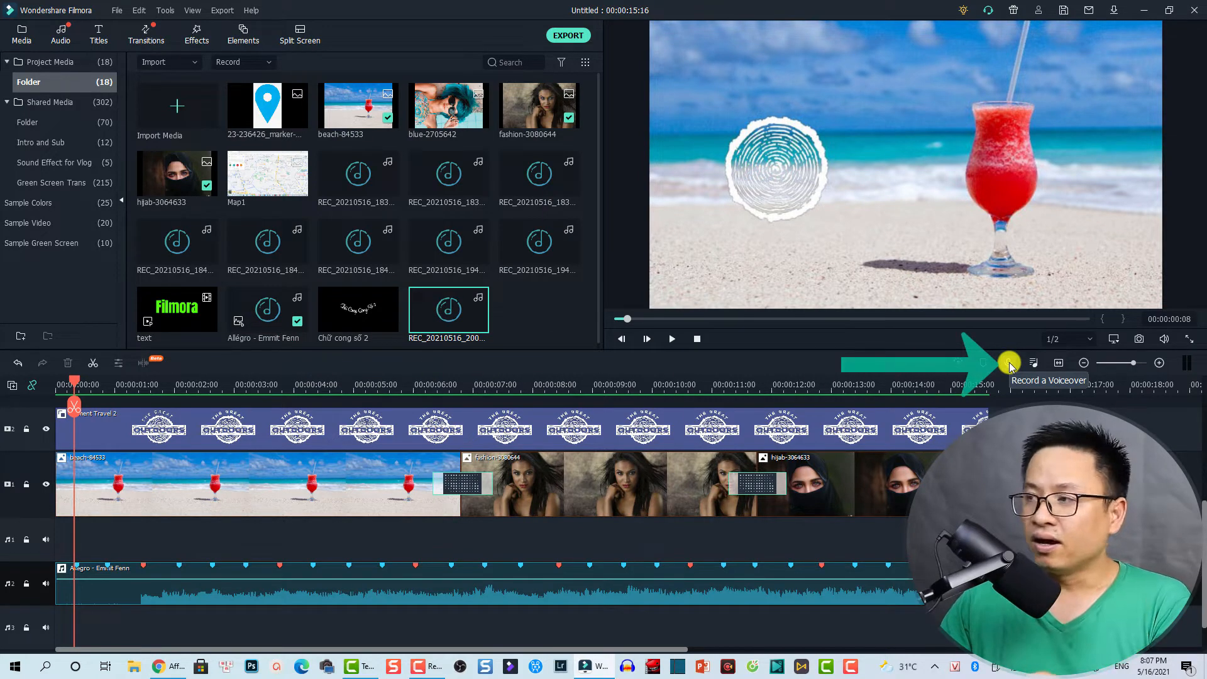
Bring up the Record Audio window, toggle Mute project, and show the recording device list.
{"action": "left_click", "coordinate": [1008, 362]}
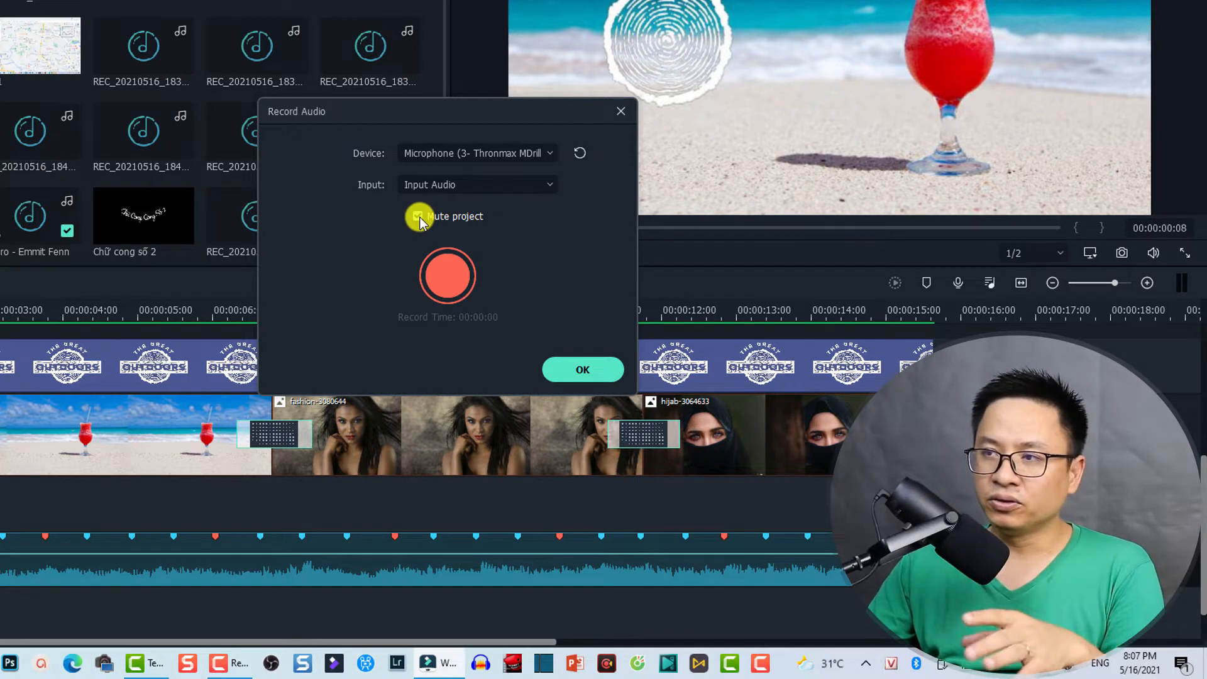
{"action": "left_click", "coordinate": [417, 216]}
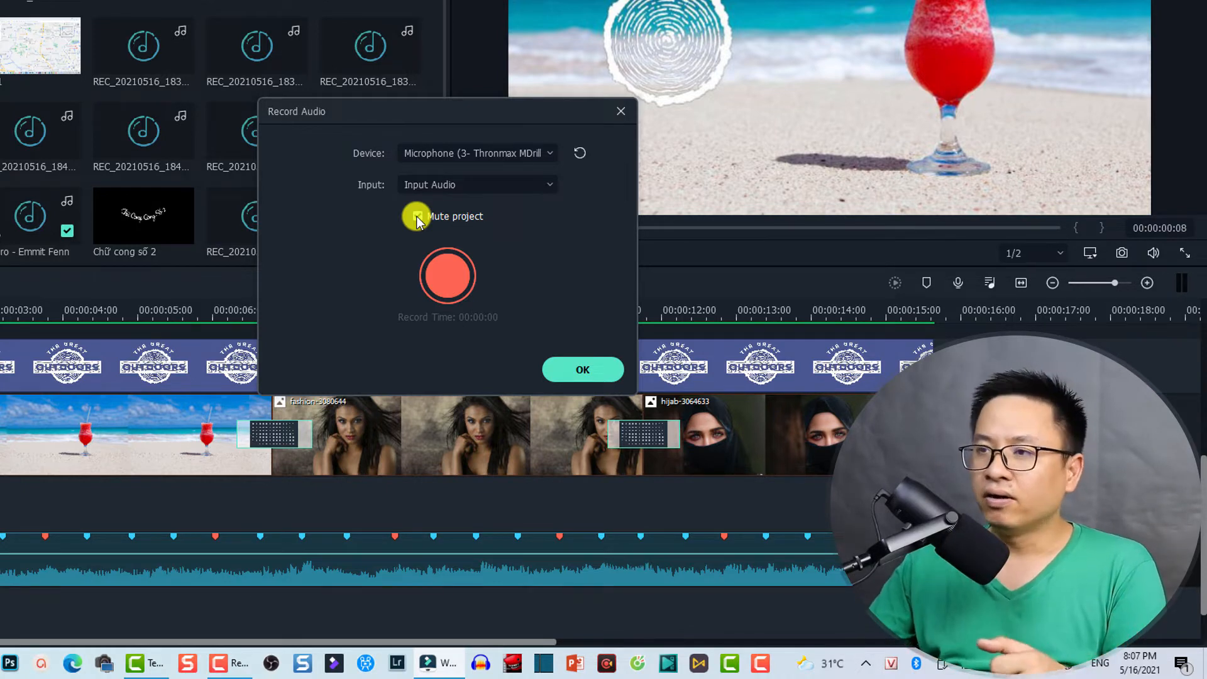
{"action": "left_click", "coordinate": [417, 217]}
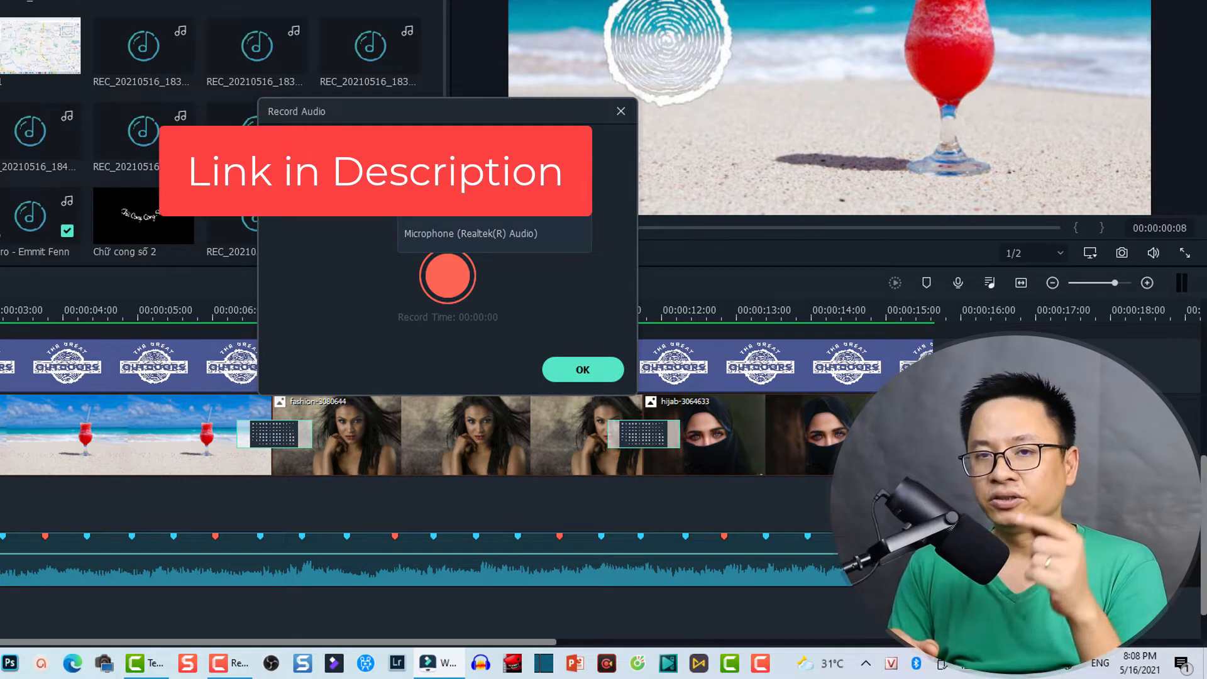
{"action": "left_click", "coordinate": [476, 152]}
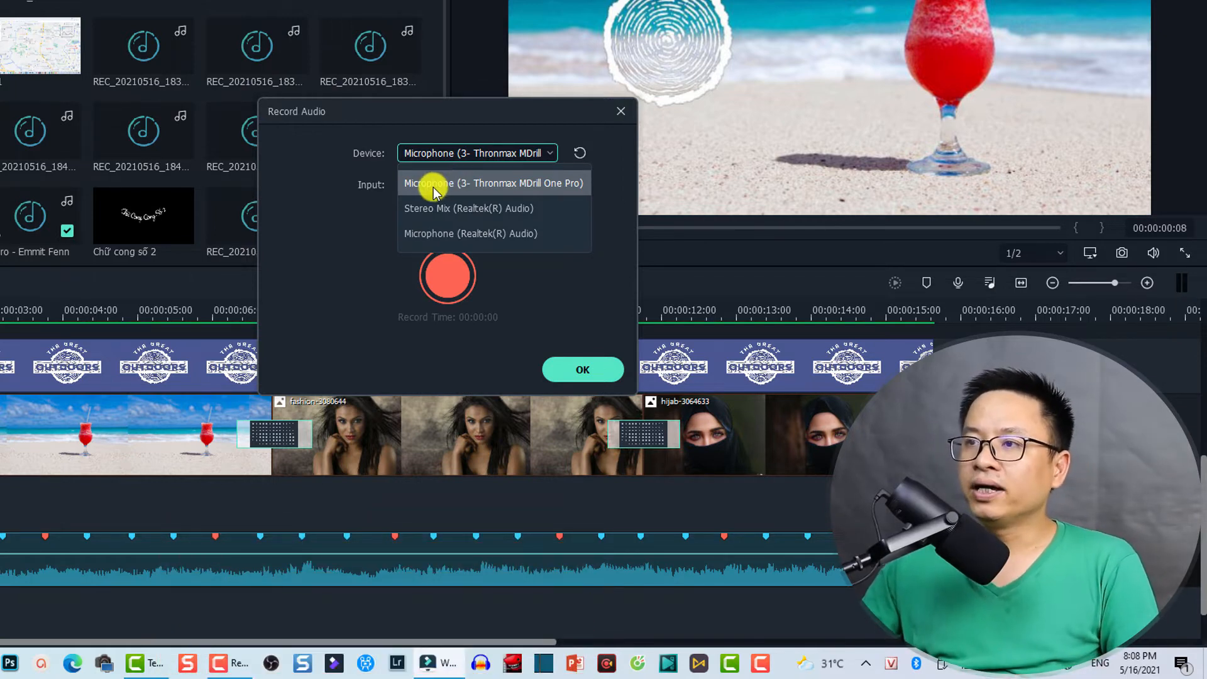
Select Microphone (3- Thronmax MDrill One Pro) and start recording the voiceover.
{"action": "left_click", "coordinate": [493, 183]}
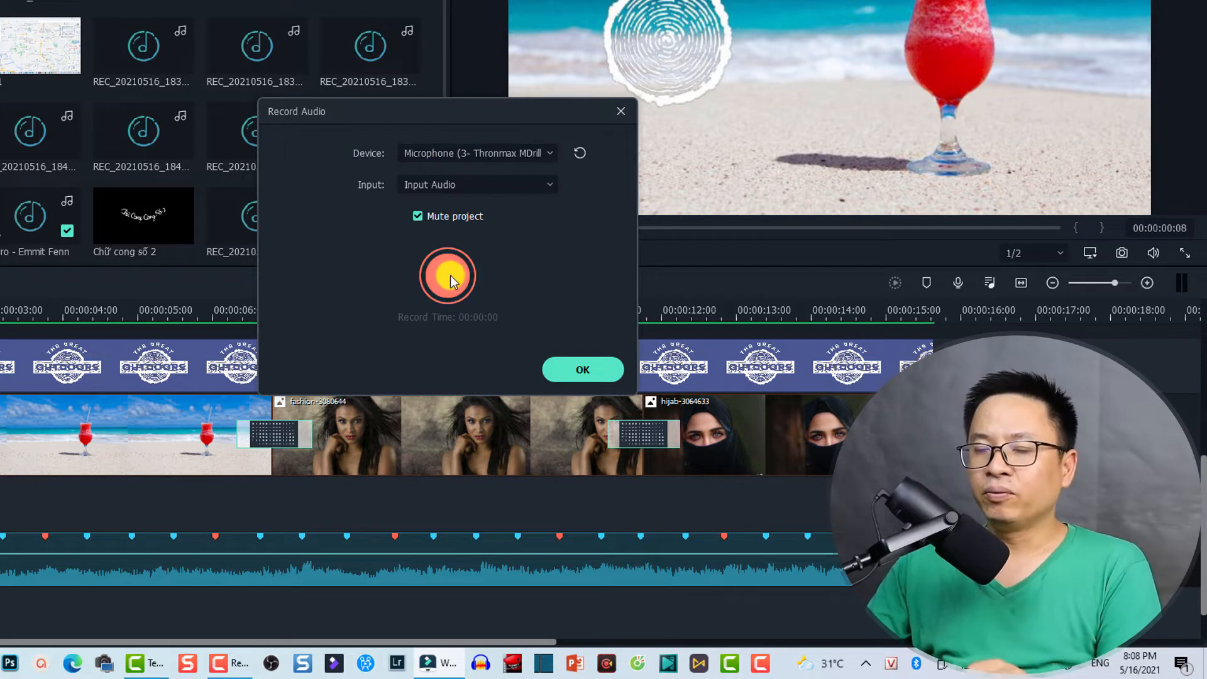
{"action": "mouse_move", "coordinate": [447, 276]}
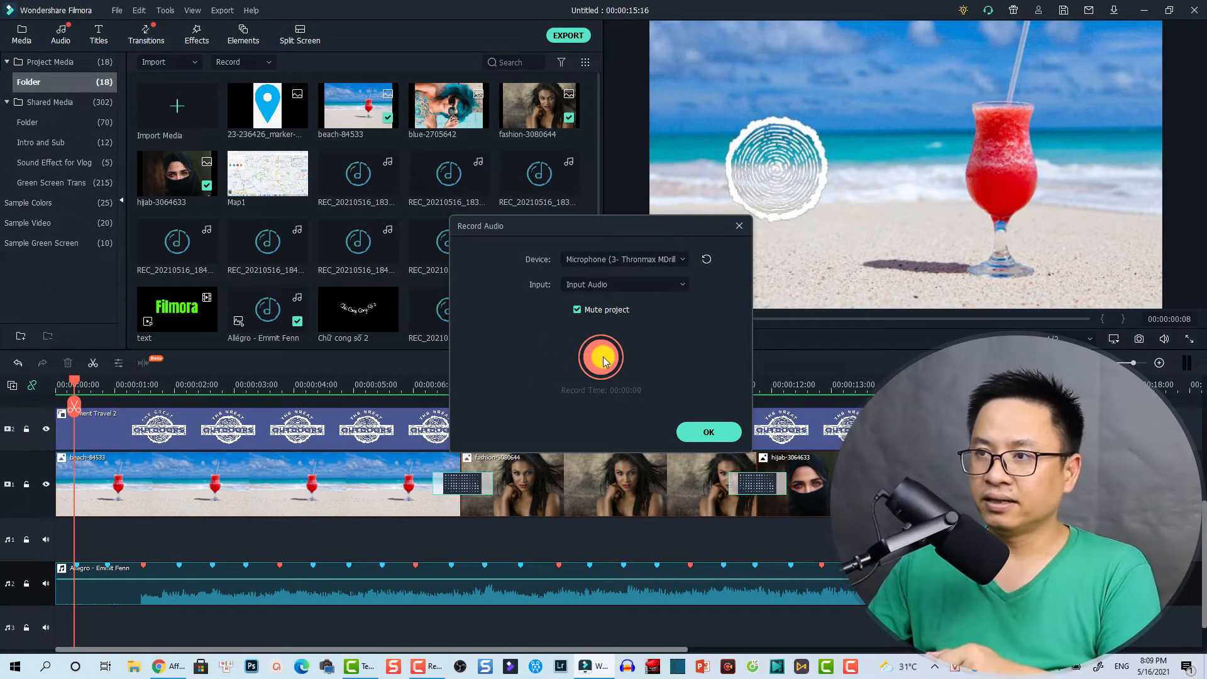
{"action": "left_click", "coordinate": [601, 359]}
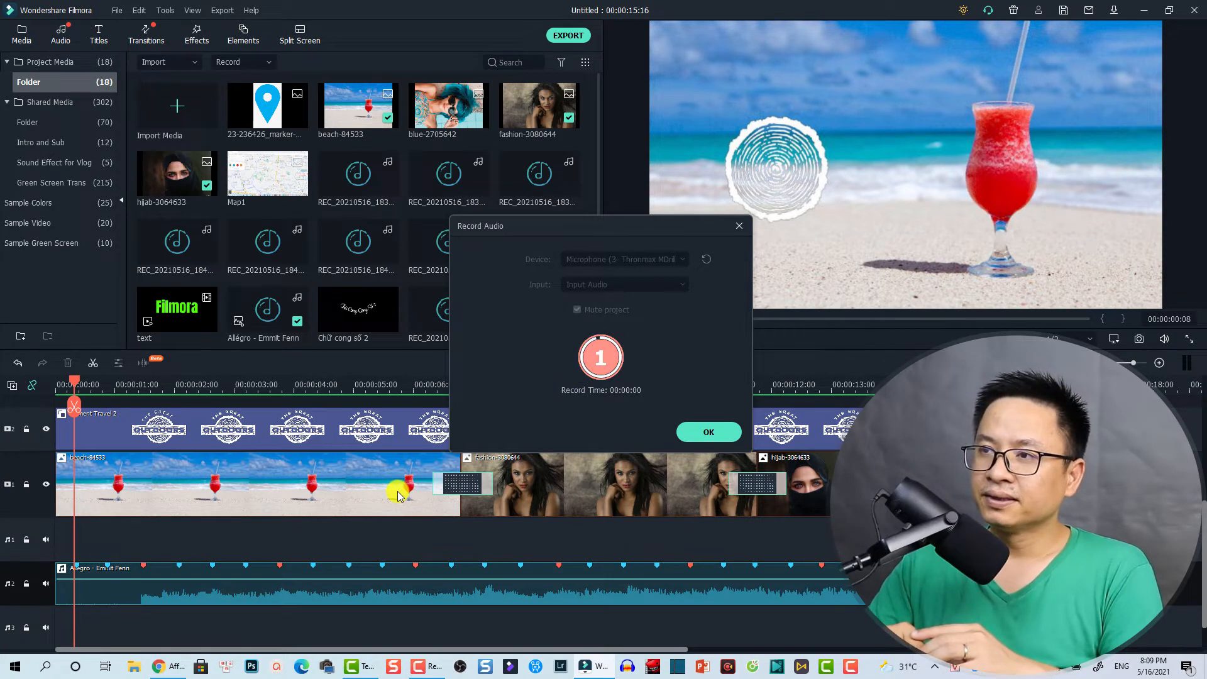
Record about 12 seconds of voiceover, stop it, and close the Record Audio window.
{"action": "left_click", "coordinate": [601, 356]}
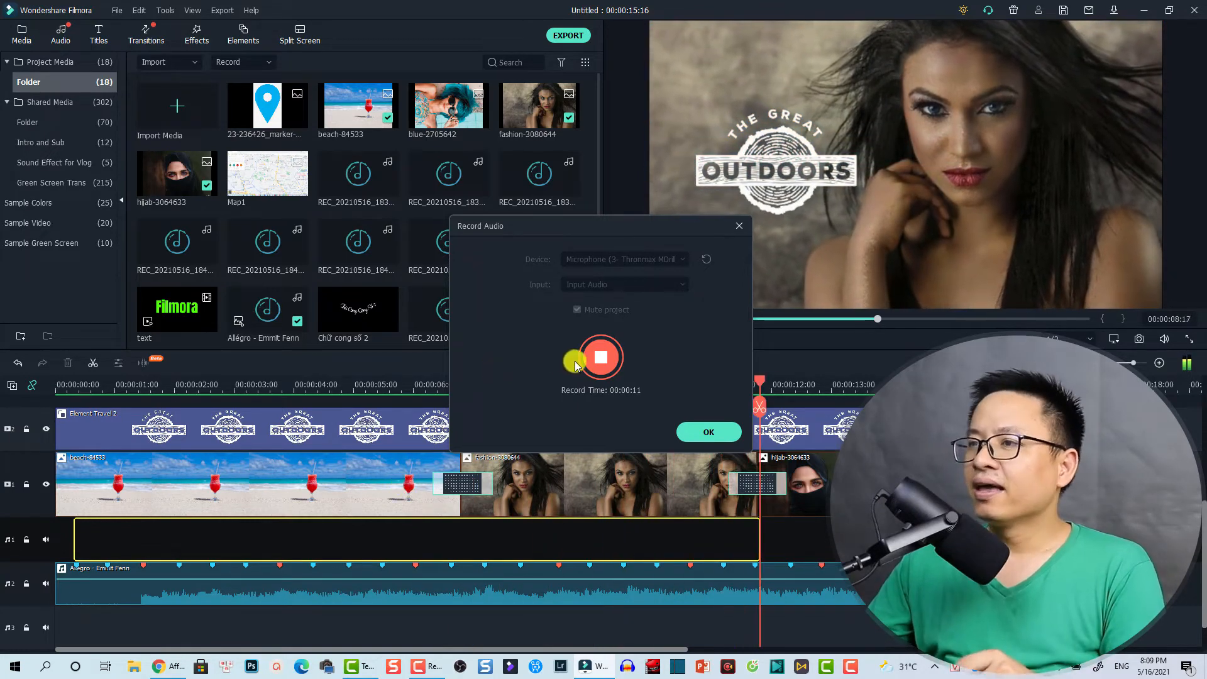
{"action": "left_click", "coordinate": [600, 355]}
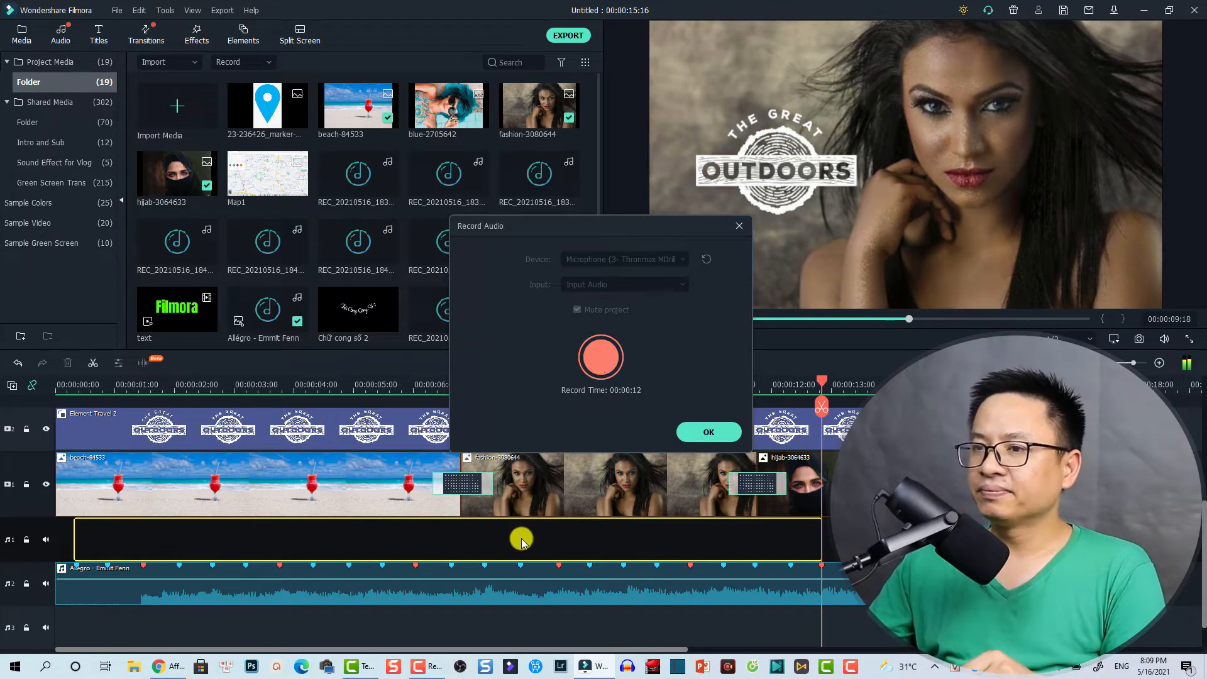
{"action": "left_click", "coordinate": [601, 356]}
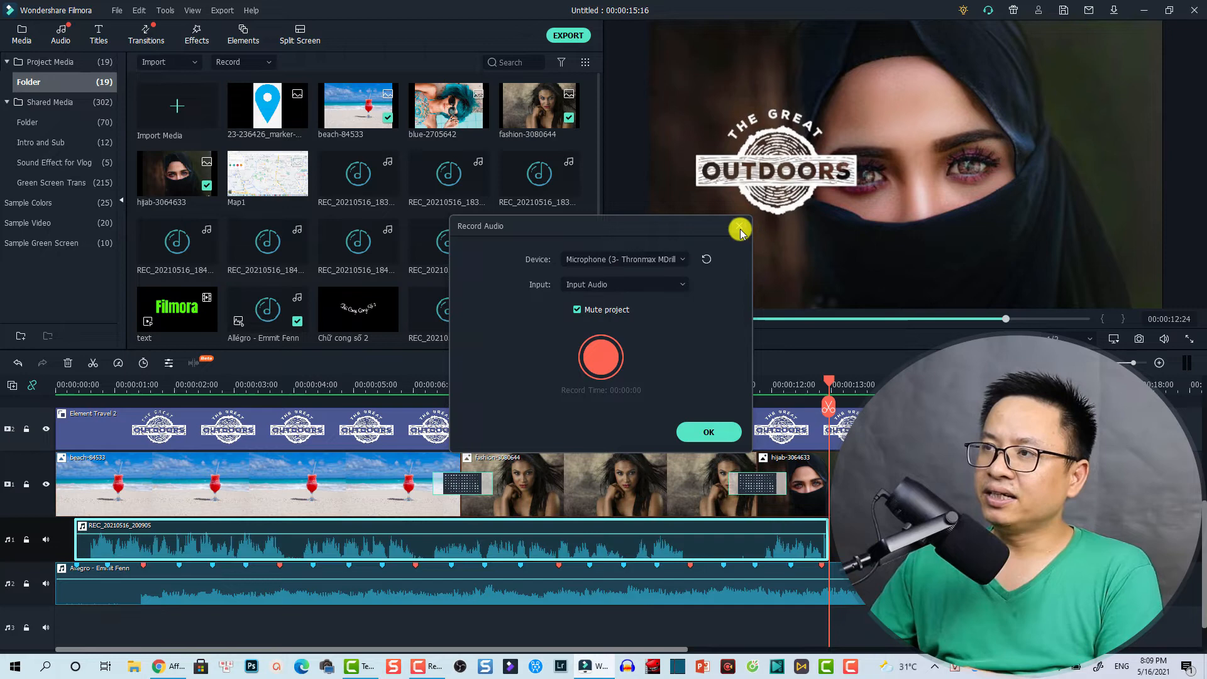
{"action": "left_click", "coordinate": [738, 229]}
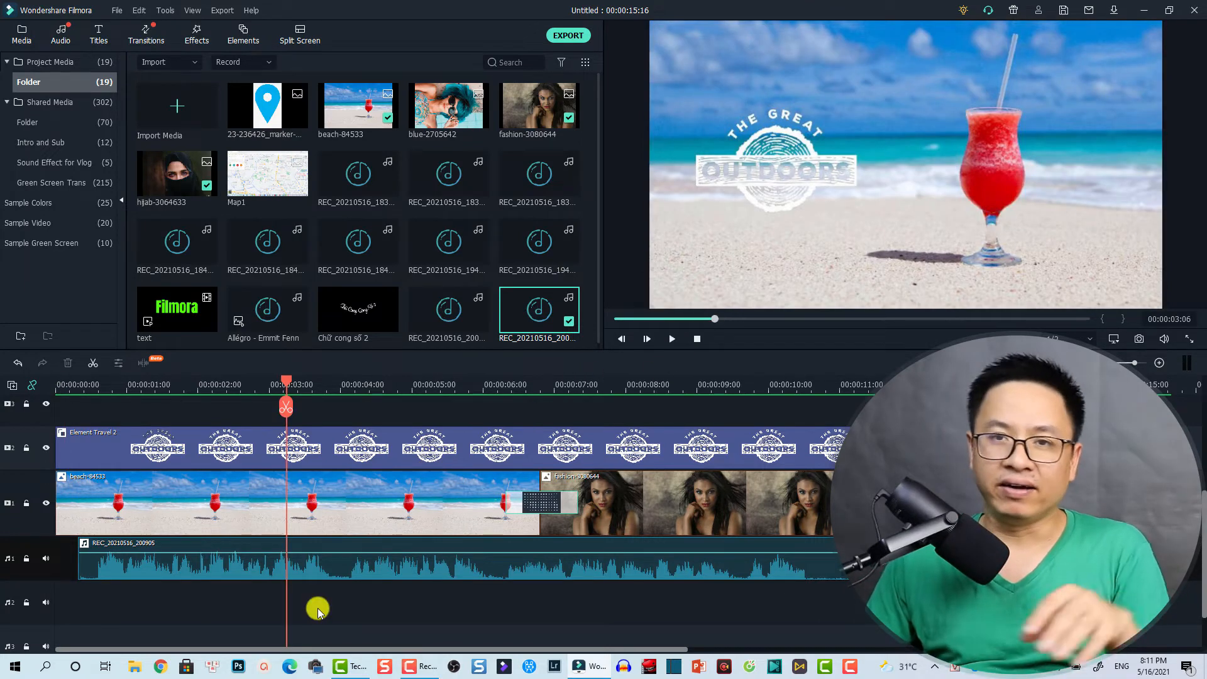
{"action": "mouse_move", "coordinate": [352, 624]}
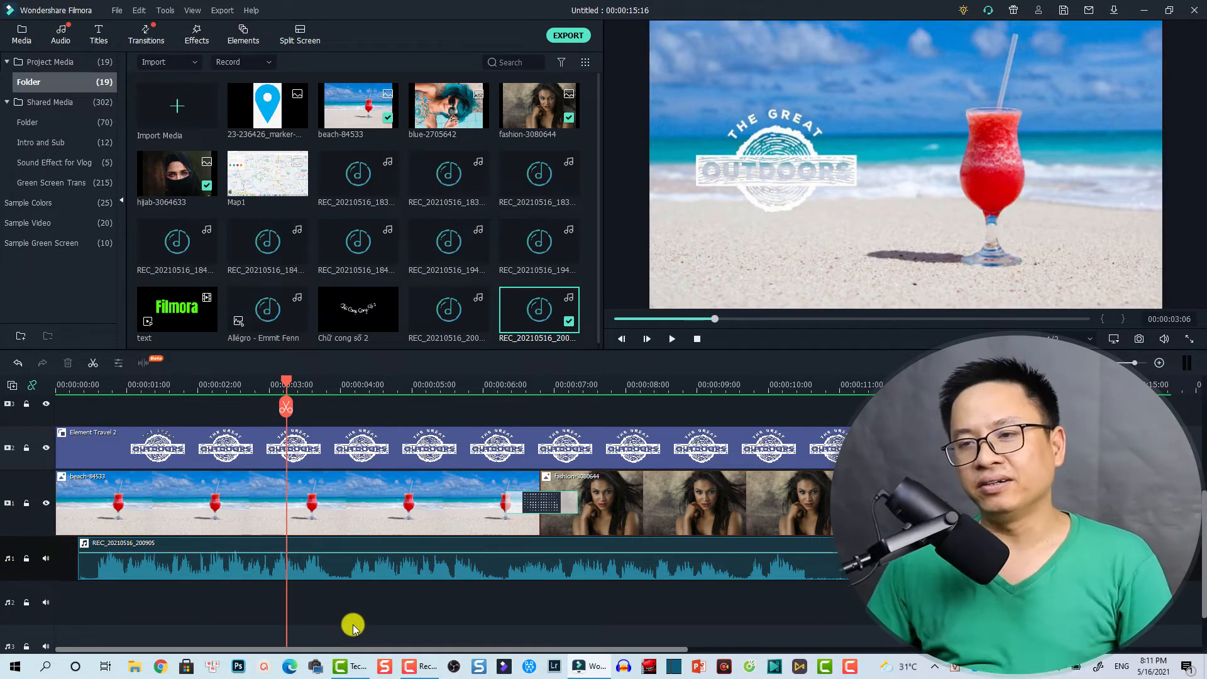
{"action": "mouse_move", "coordinate": [355, 622]}
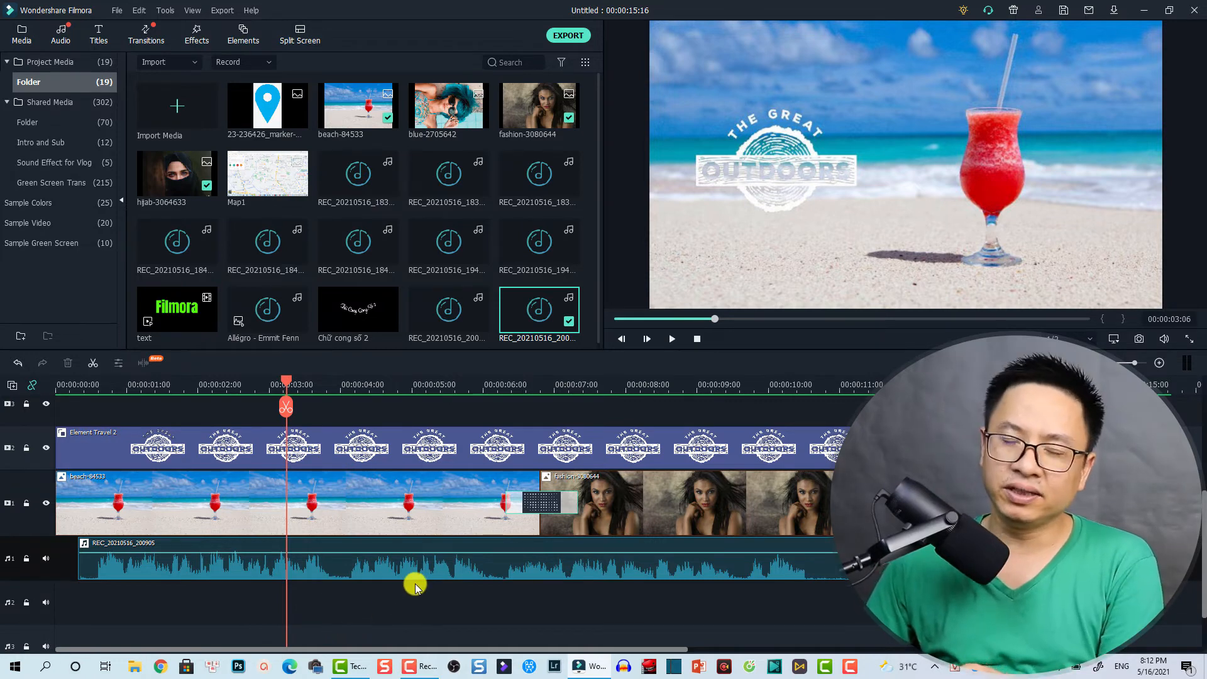
{"action": "mouse_move", "coordinate": [514, 322]}
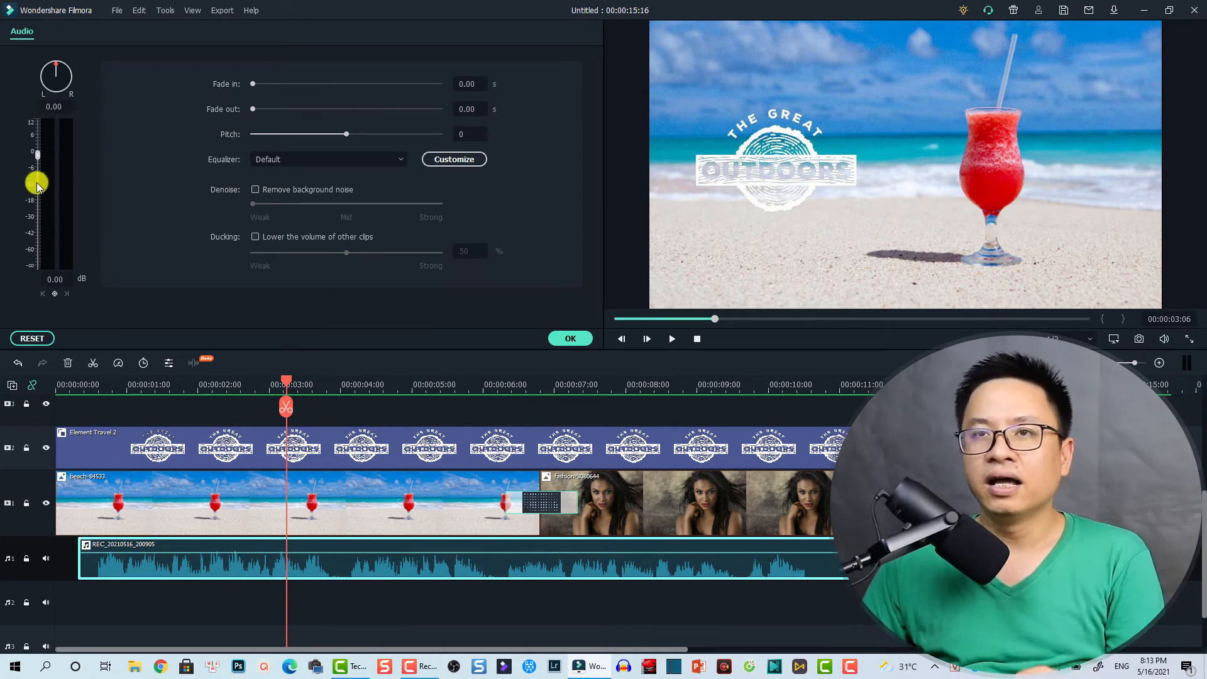
Lower the voiceover clip's volume to -2.46 dB and enable Remove background noise under Denoise.
{"action": "left_click_drag", "start_coordinate": [36, 185], "coordinate": [37, 159]}
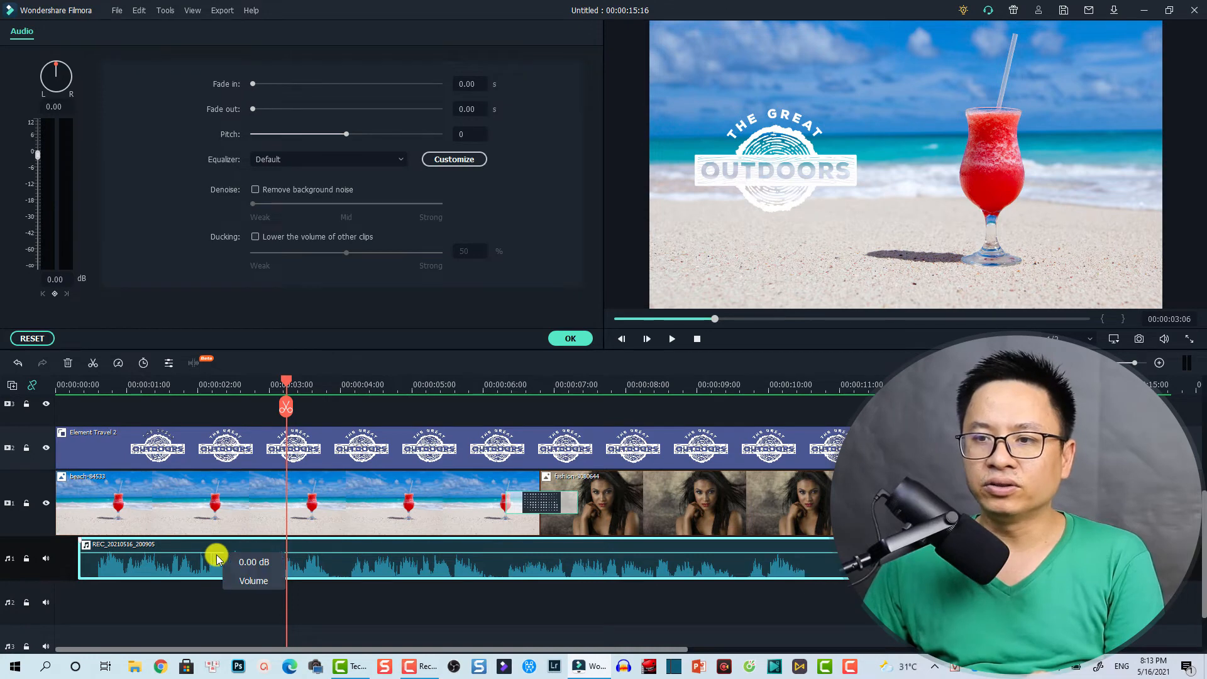
{"action": "left_click_drag", "start_coordinate": [214, 554], "coordinate": [215, 558]}
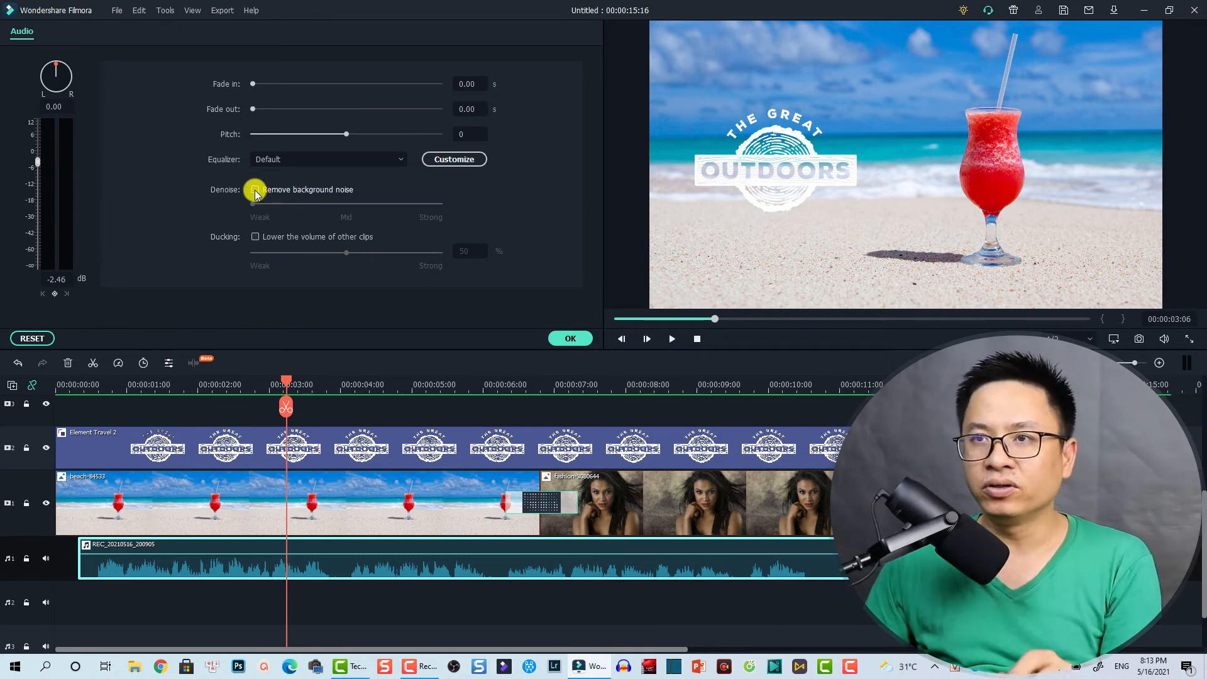
{"action": "left_click", "coordinate": [255, 189]}
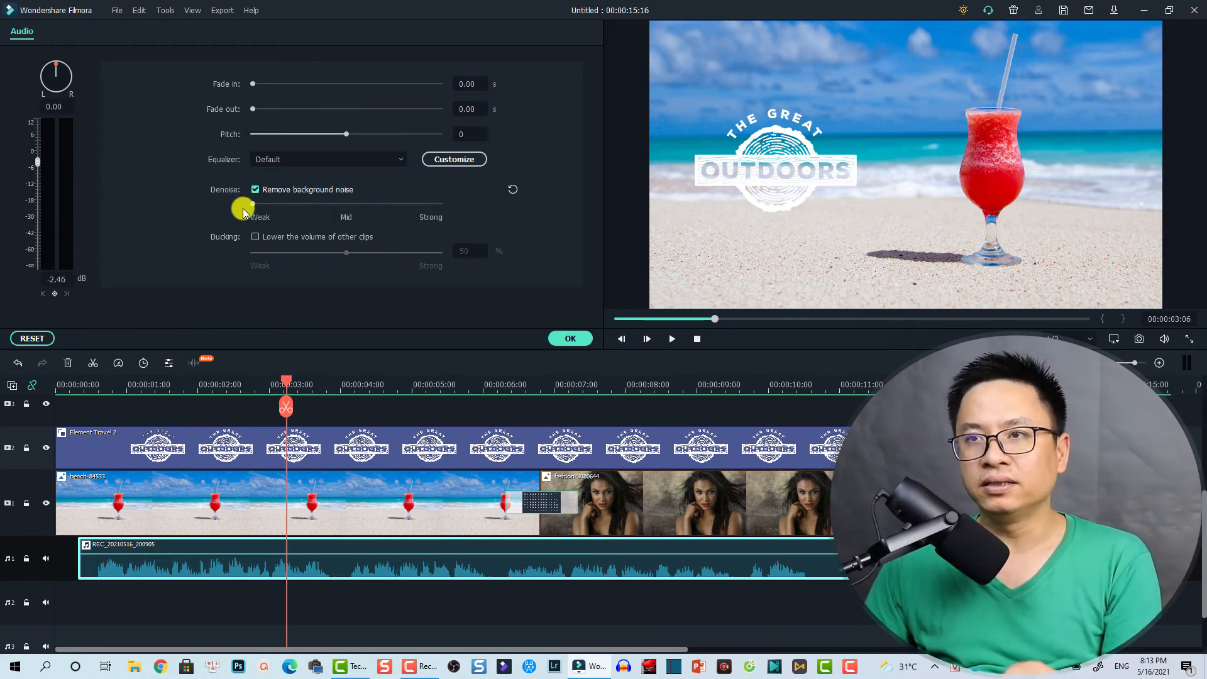